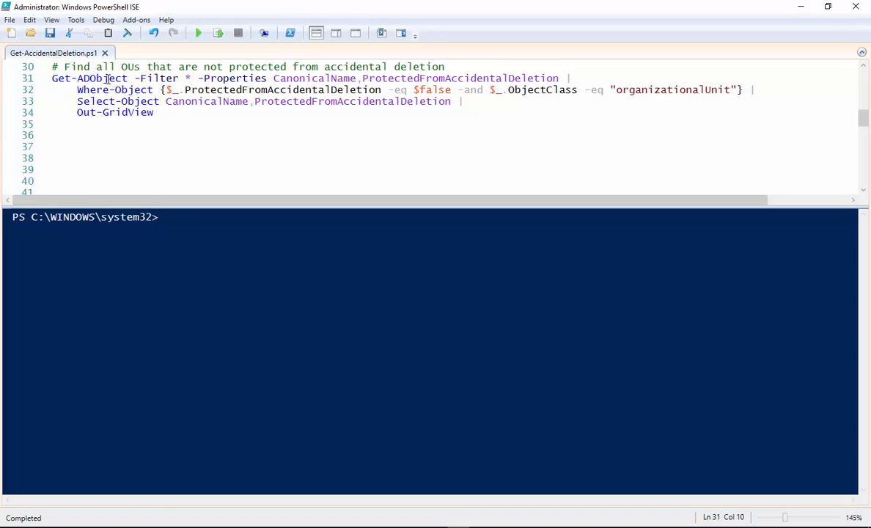
pyautogui.moveTo(218, 79)
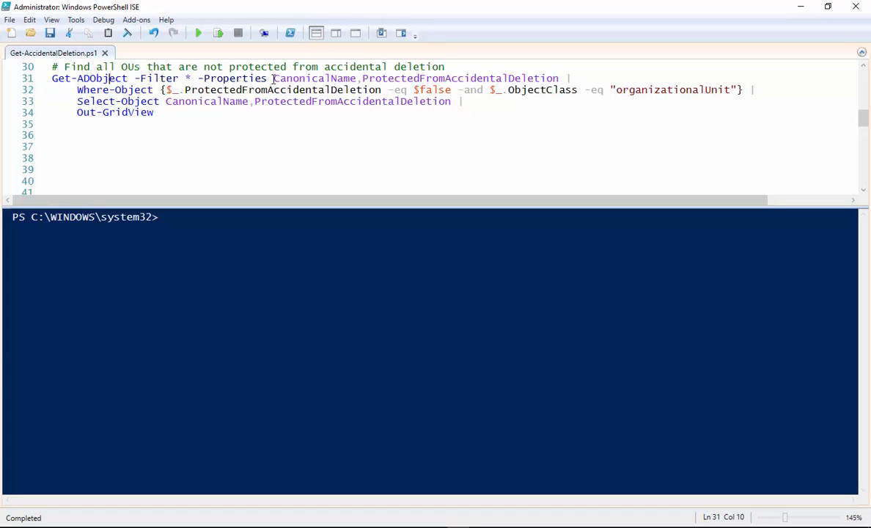
# Step: Review the query's CanonicalName property, $false comparison, organizationalUnit class and Out-GridView line
pyautogui.doubleClick(314, 80)
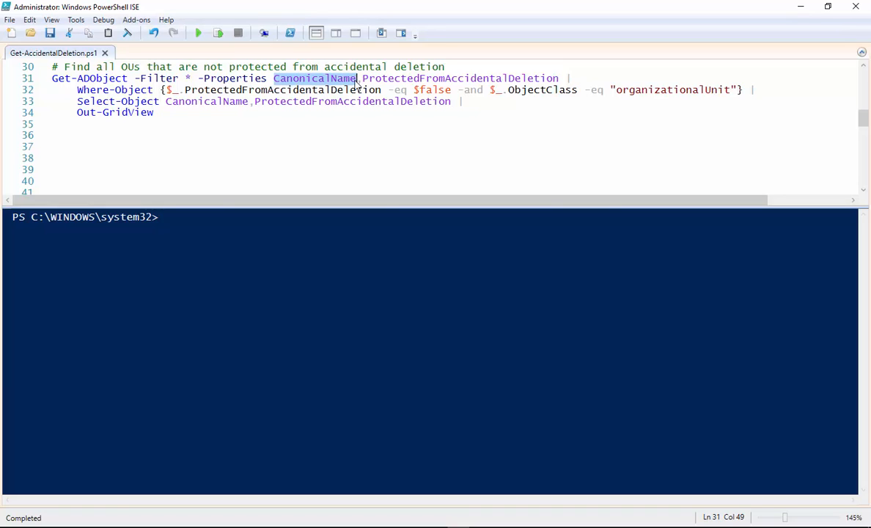
pyautogui.moveTo(359, 83)
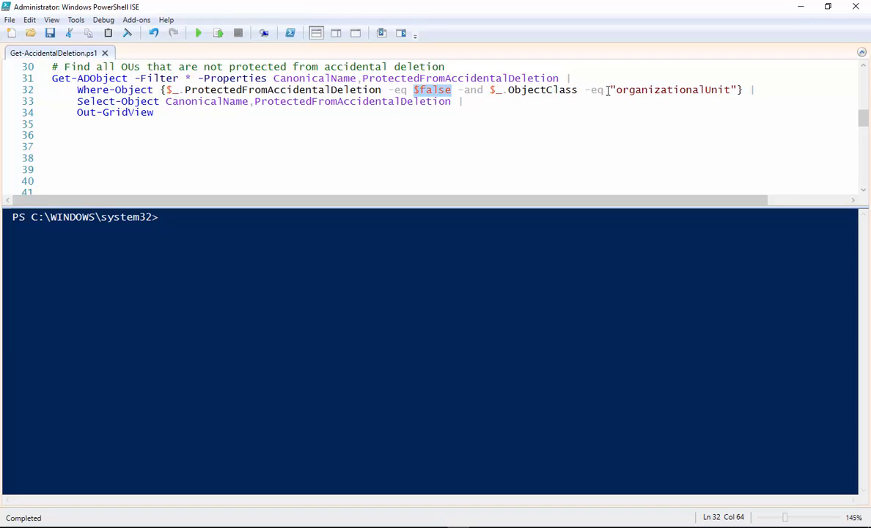
pyautogui.doubleClick(672, 90)
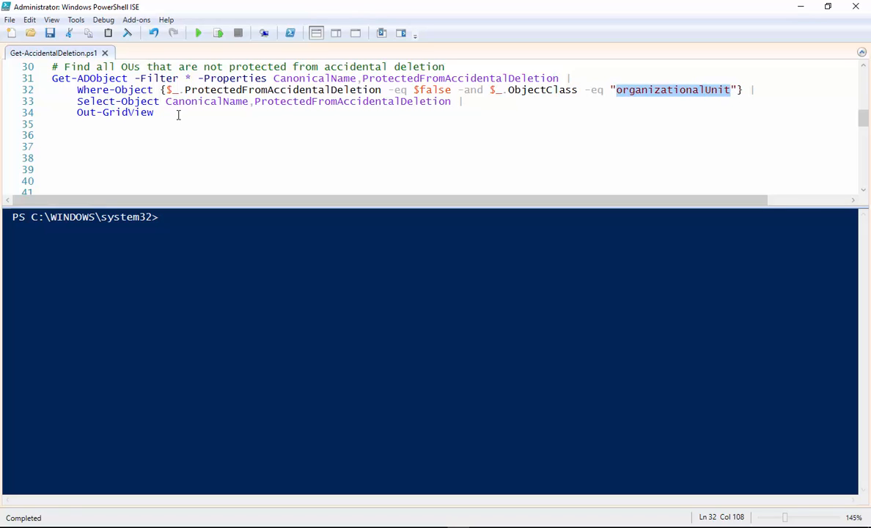
pyautogui.doubleClick(182, 101)
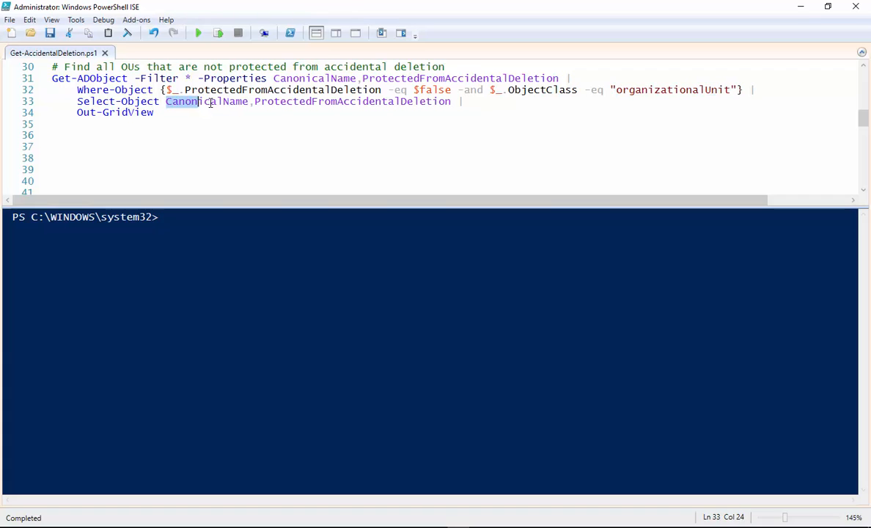
pyautogui.moveTo(206, 101); pyautogui.dragTo(450, 101)
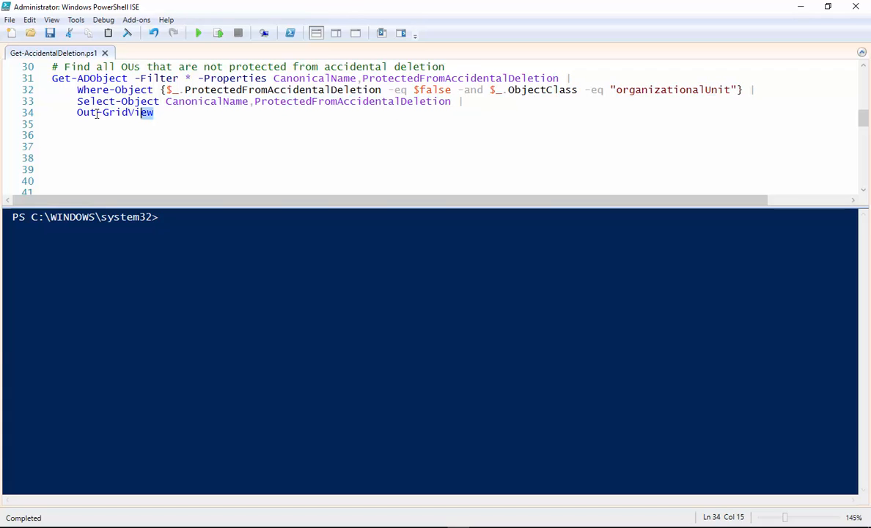
# Step: Run only the selected query on lines 31–34 and inspect the four unprotected OUs in Out-GridView
pyautogui.click(219, 32)
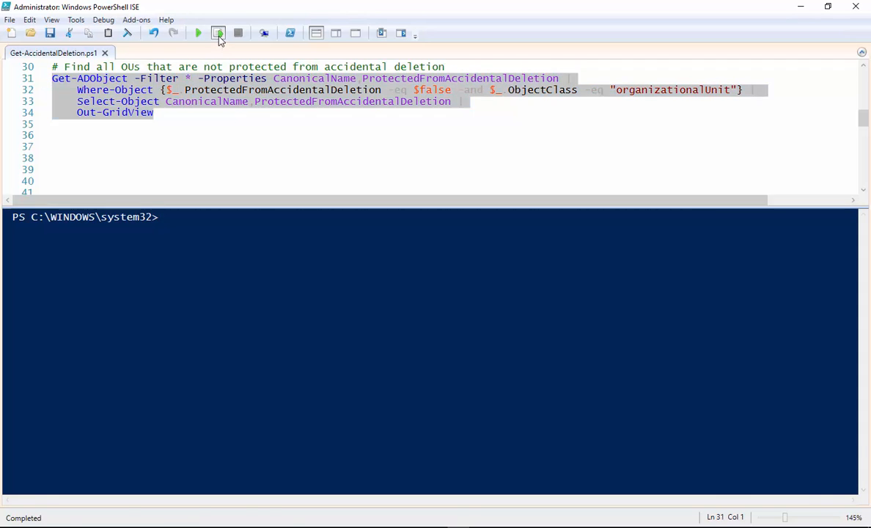
pyautogui.click(196, 32)
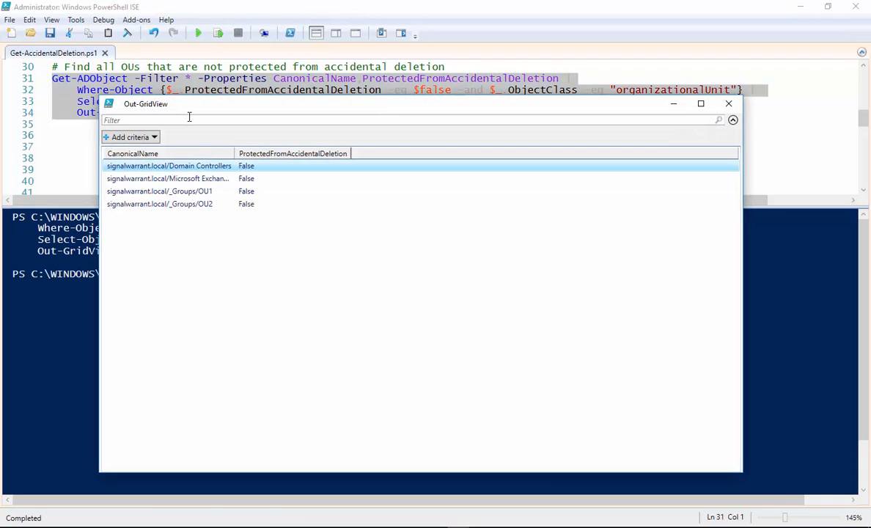
pyautogui.moveTo(232, 154)
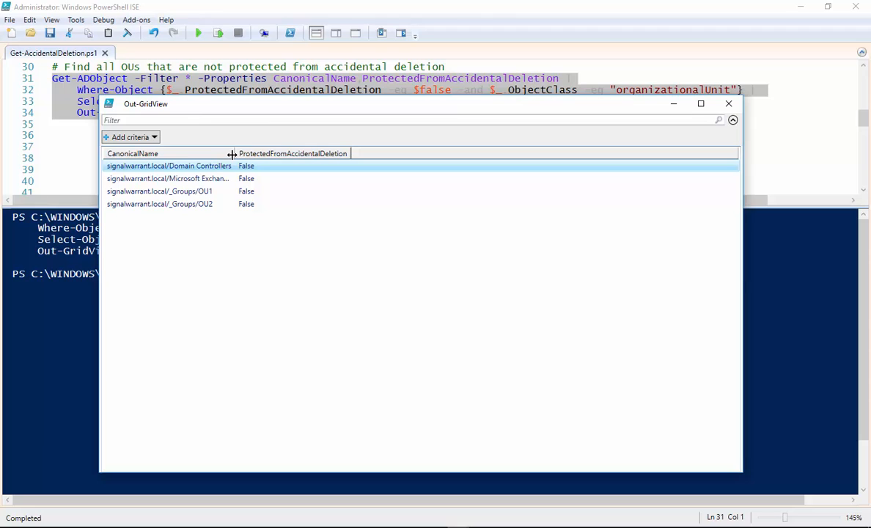
pyautogui.moveTo(232, 154); pyautogui.dragTo(290, 154)
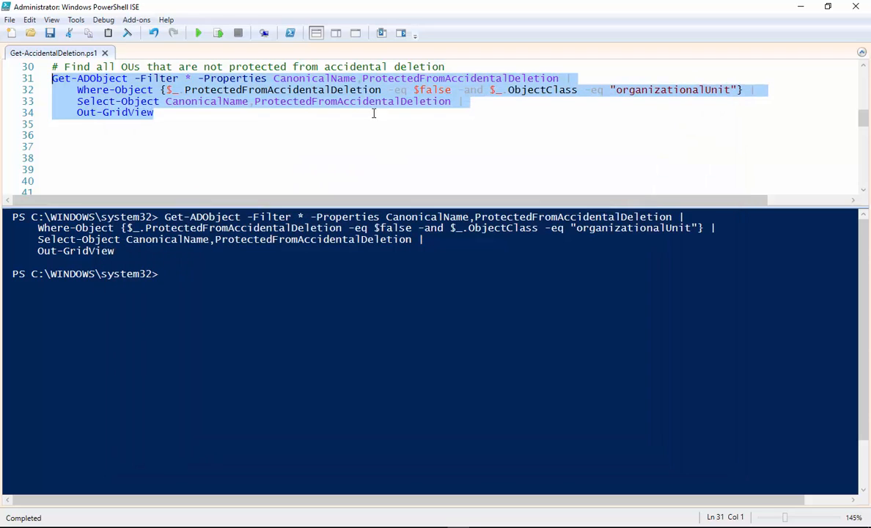
pyautogui.click(212, 78)
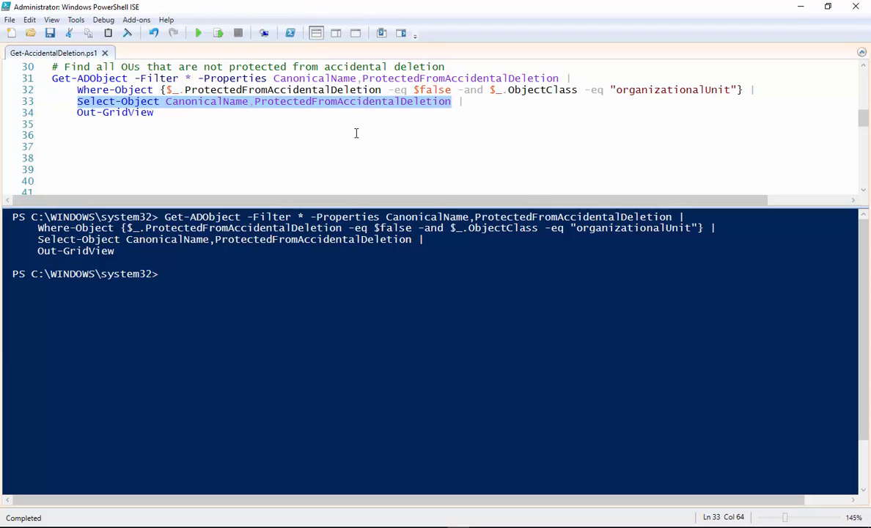
pyautogui.click(77, 146)
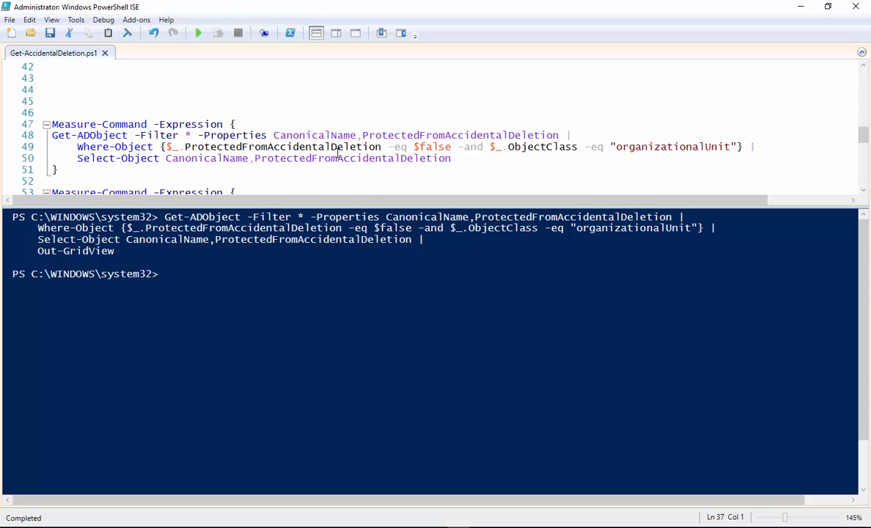
# Step: Time the first Measure-Command block requesting only two properties (about 1.13 seconds)
pyautogui.scroll(-3)
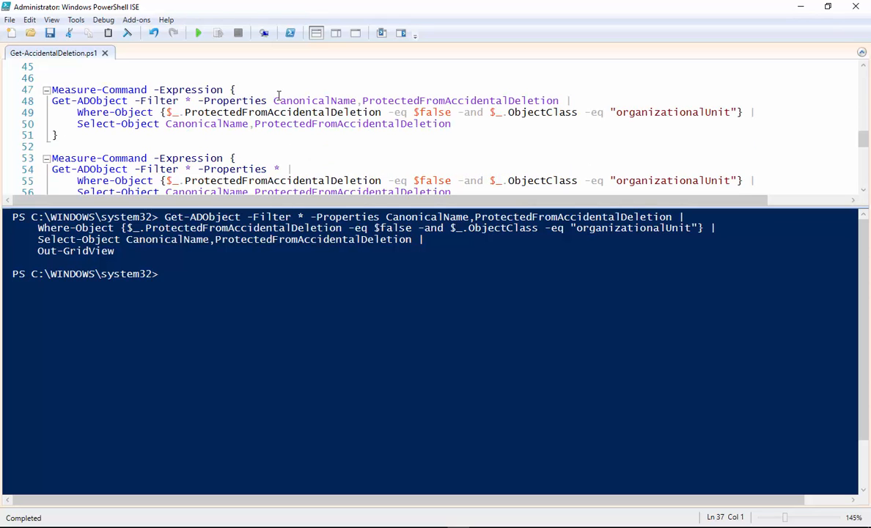
pyautogui.click(57, 135)
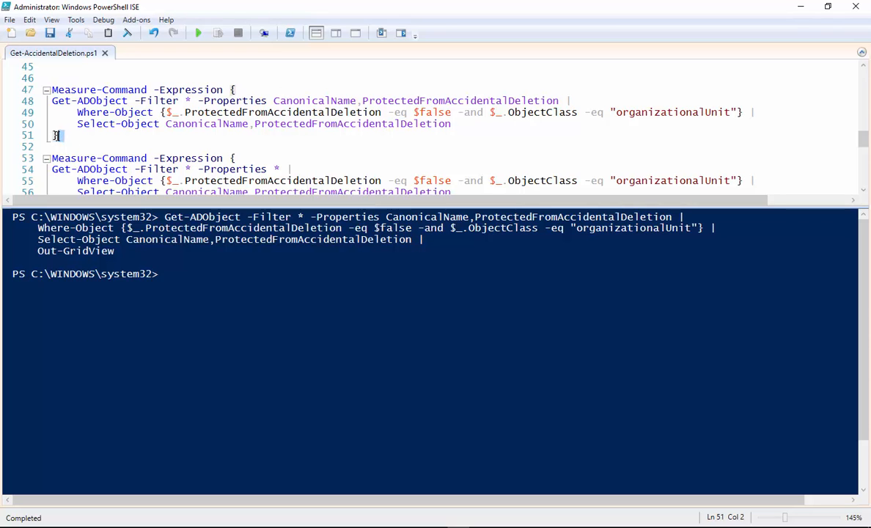
pyautogui.click(217, 32)
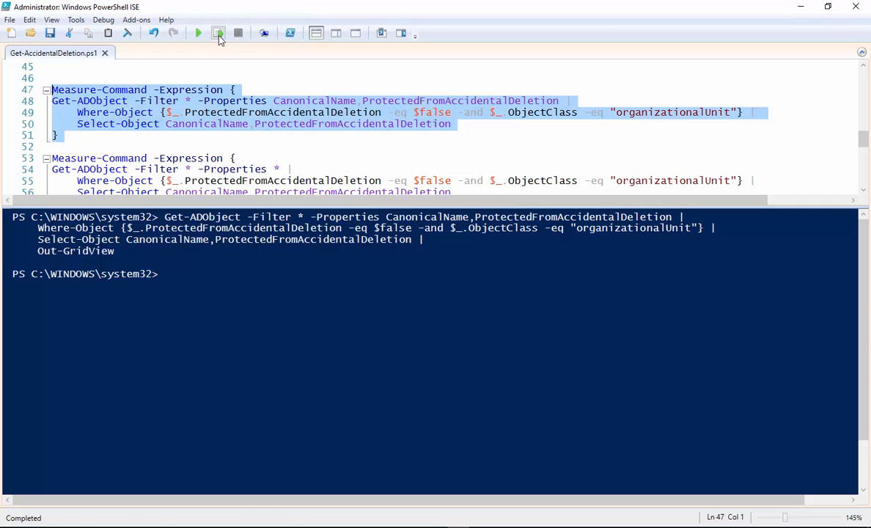
pyautogui.click(217, 32)
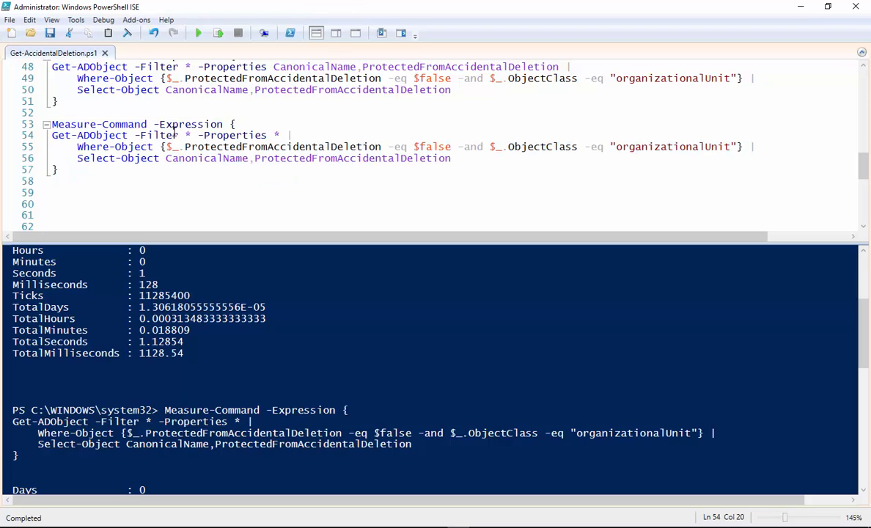
pyautogui.scroll(-3)
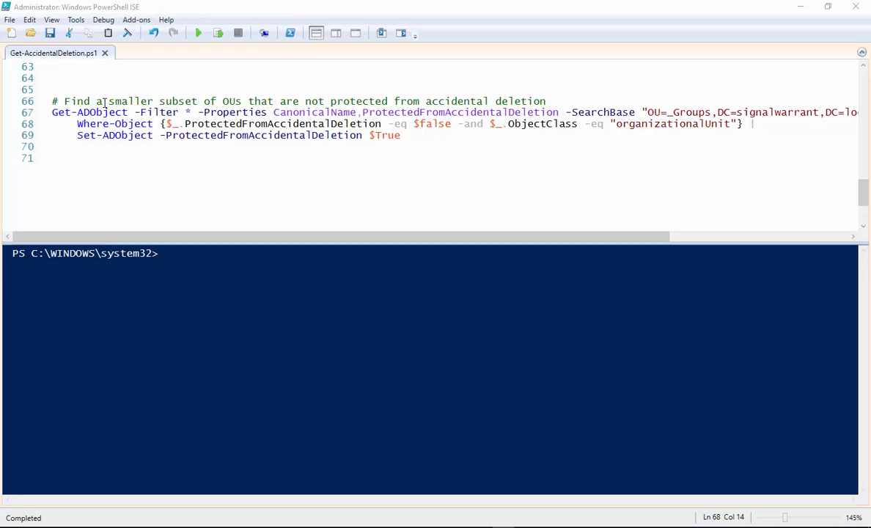
pyautogui.doubleClick(62, 111)
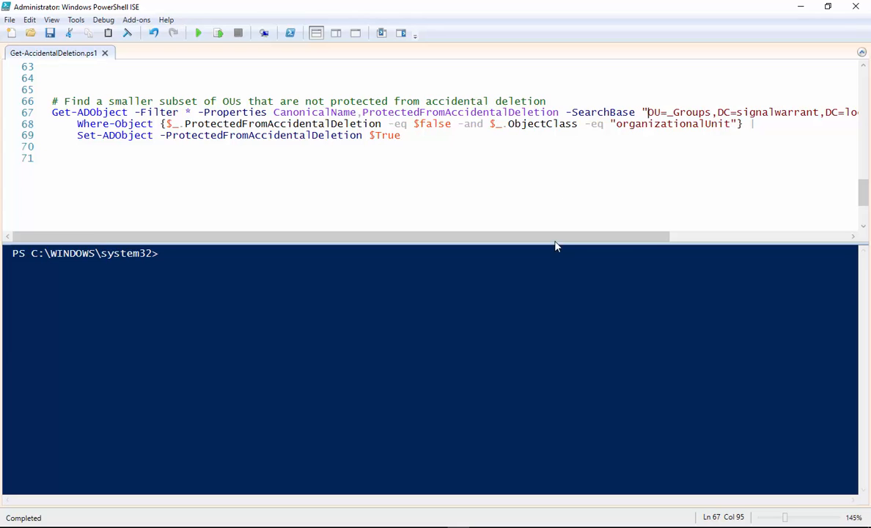
pyautogui.hscroll(3)
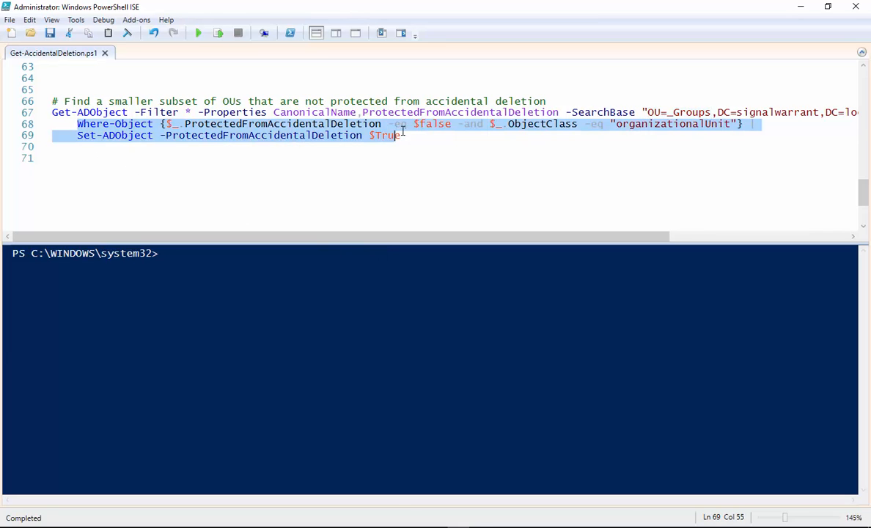
pyautogui.click(734, 123)
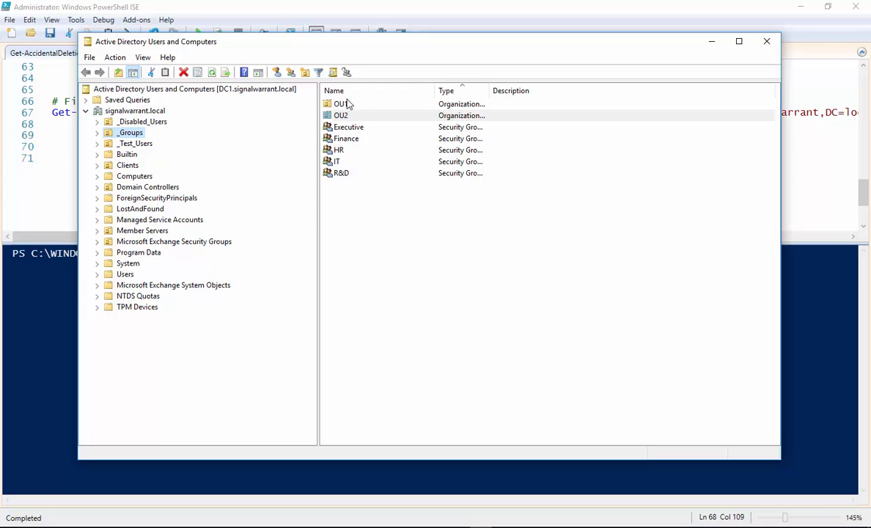
pyautogui.rightClick(339, 103)
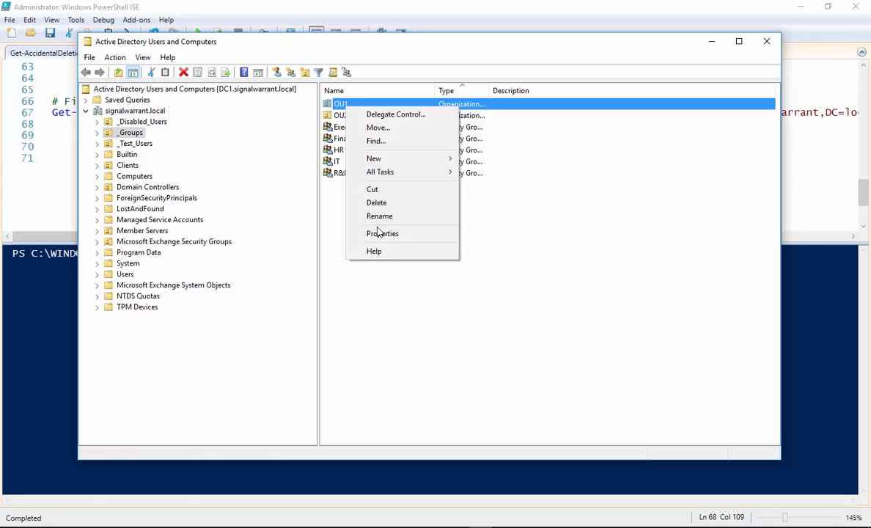
pyautogui.click(382, 233)
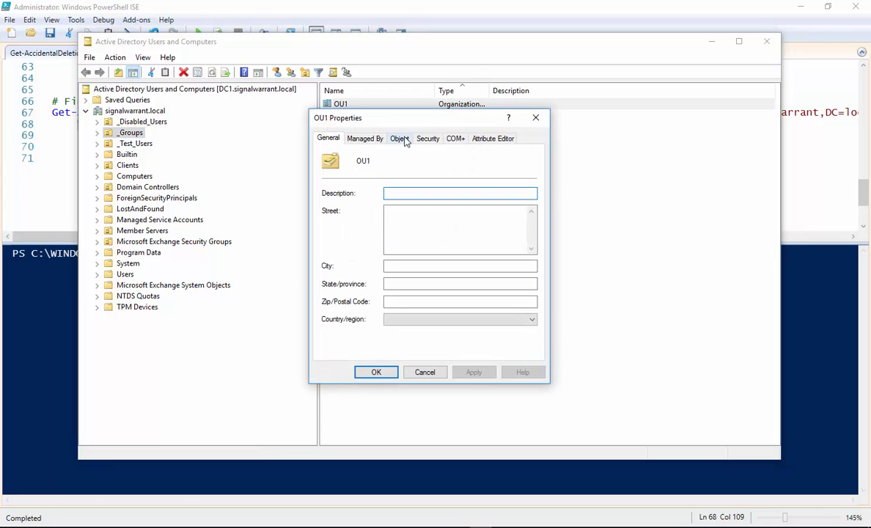
pyautogui.click(399, 138)
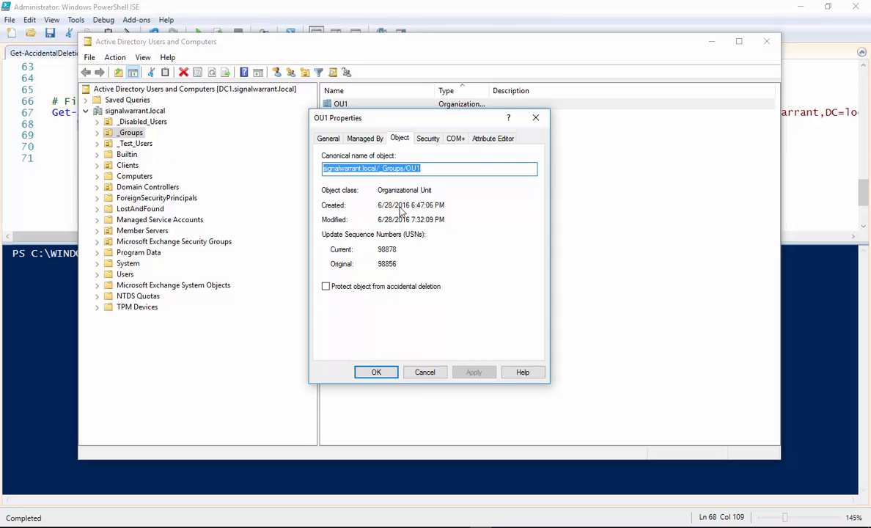
pyautogui.click(376, 373)
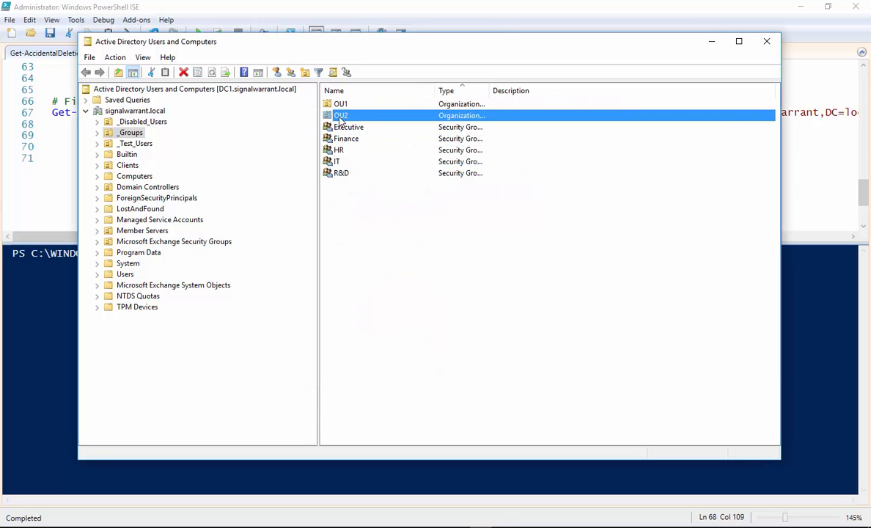
pyautogui.doubleClick(340, 115)
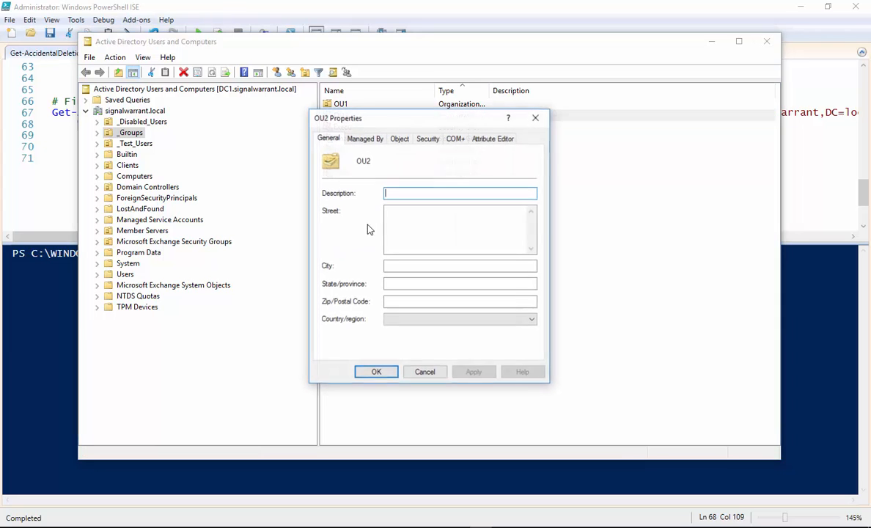
pyautogui.click(399, 138)
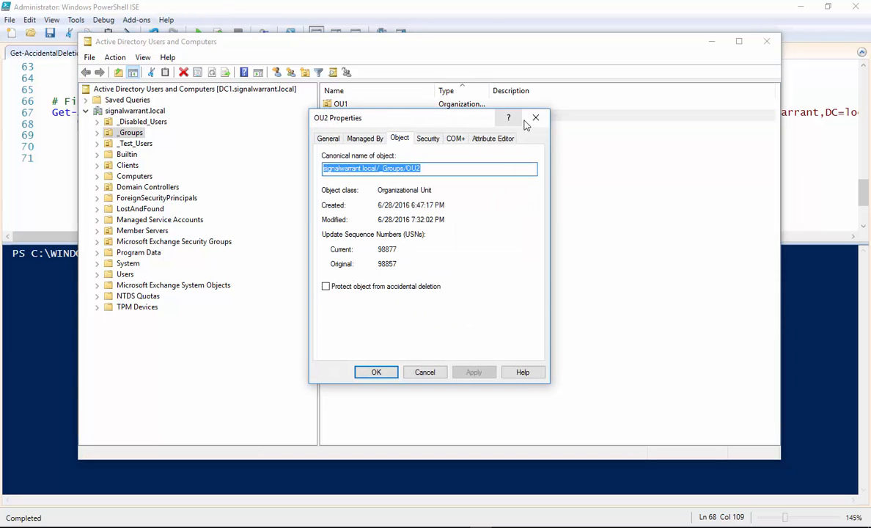
pyautogui.click(534, 118)
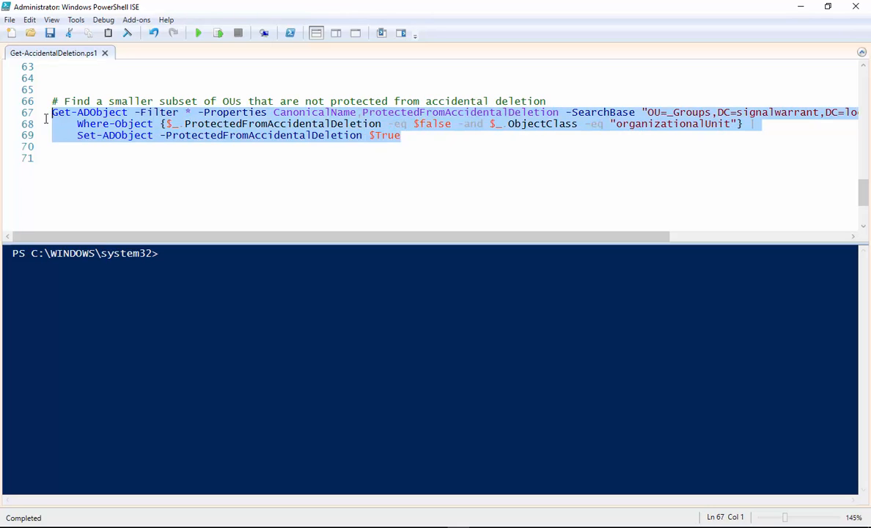
# Step: Run the Get-ADObject | Where-Object | Set-ADObject pipeline protecting the _Groups OUs
pyautogui.click(217, 32)
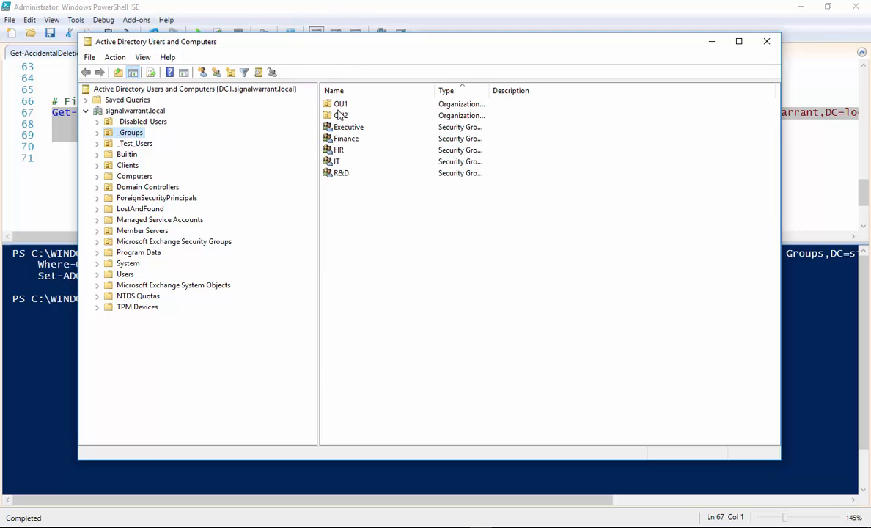
pyautogui.rightClick(340, 115)
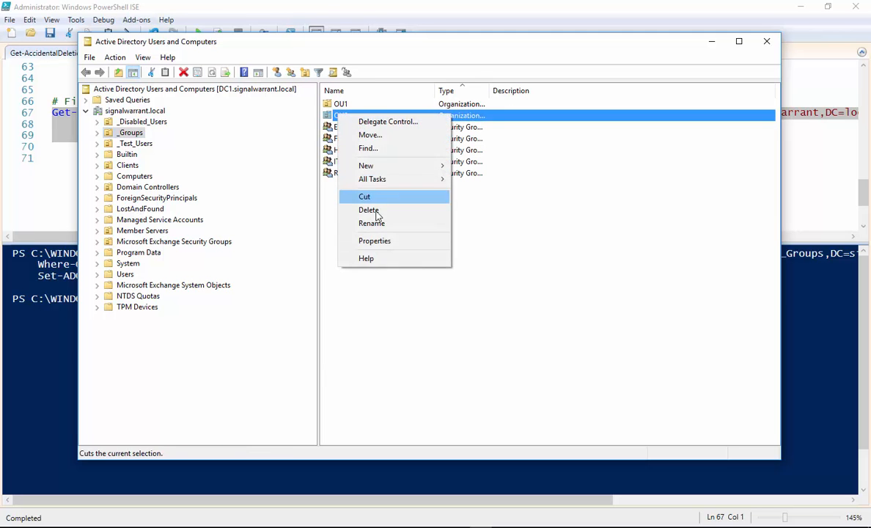
pyautogui.click(376, 241)
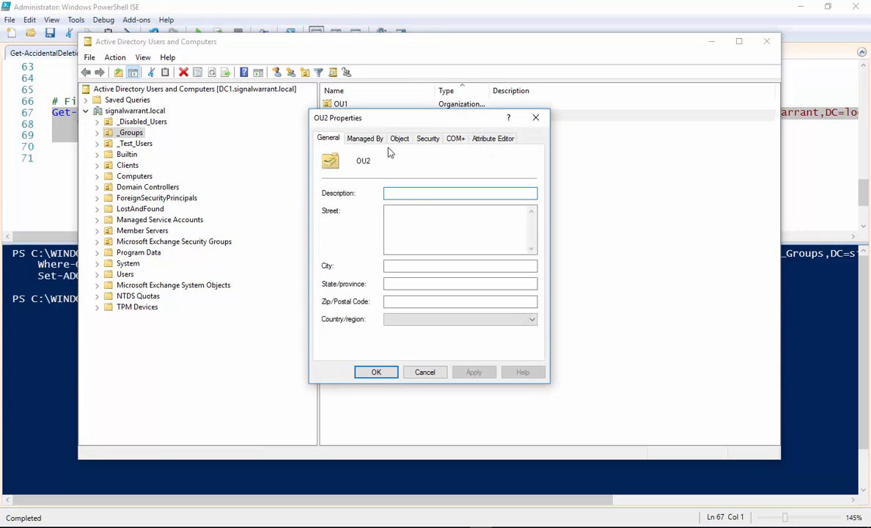
pyautogui.click(399, 138)
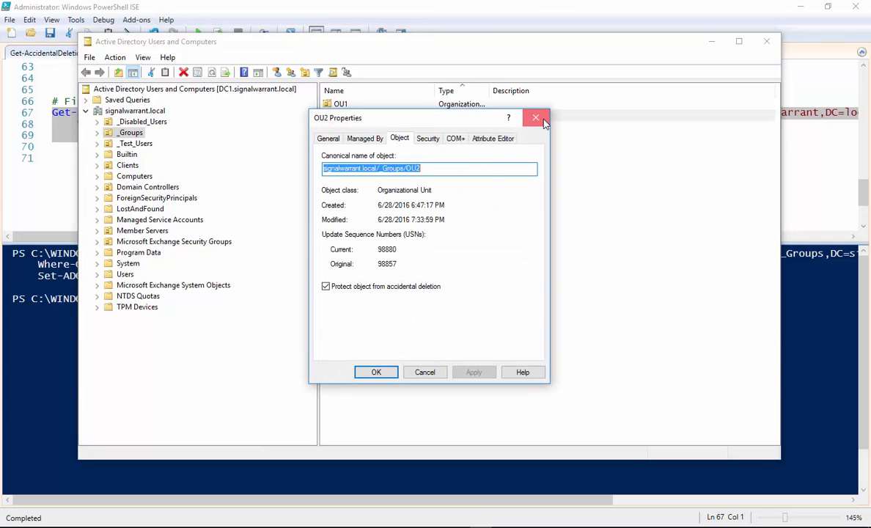
pyautogui.click(535, 117)
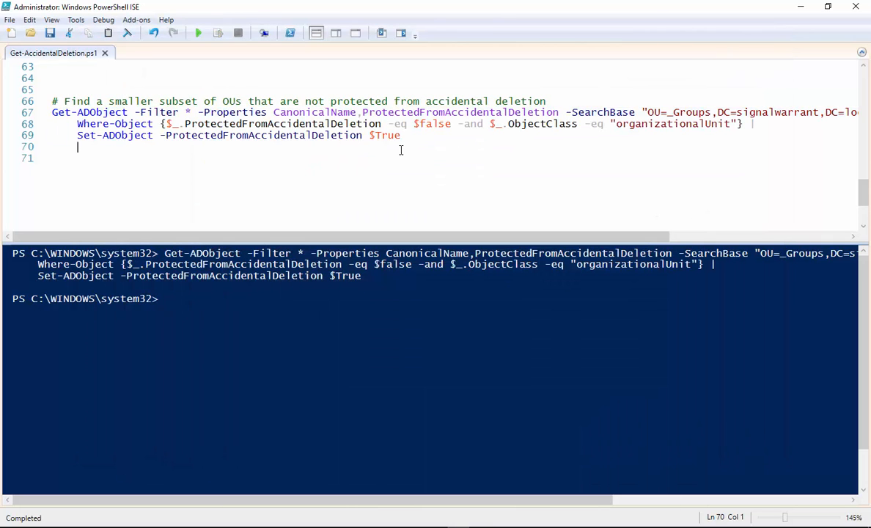
pyautogui.moveTo(408, 189)
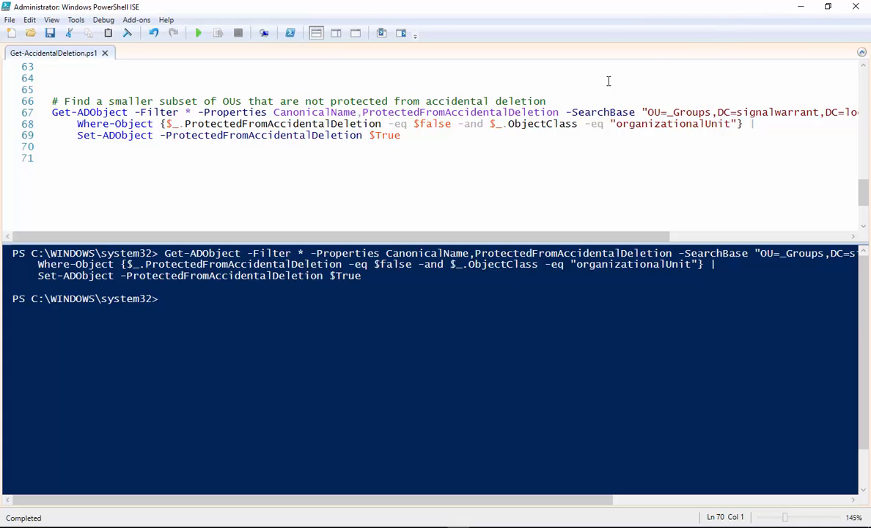
pyautogui.doubleClick(600, 112)
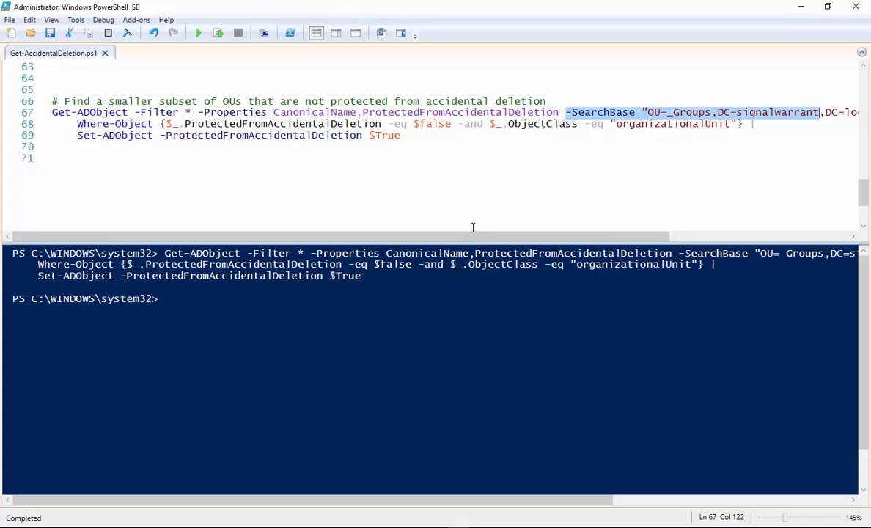
pyautogui.moveTo(418, 167)
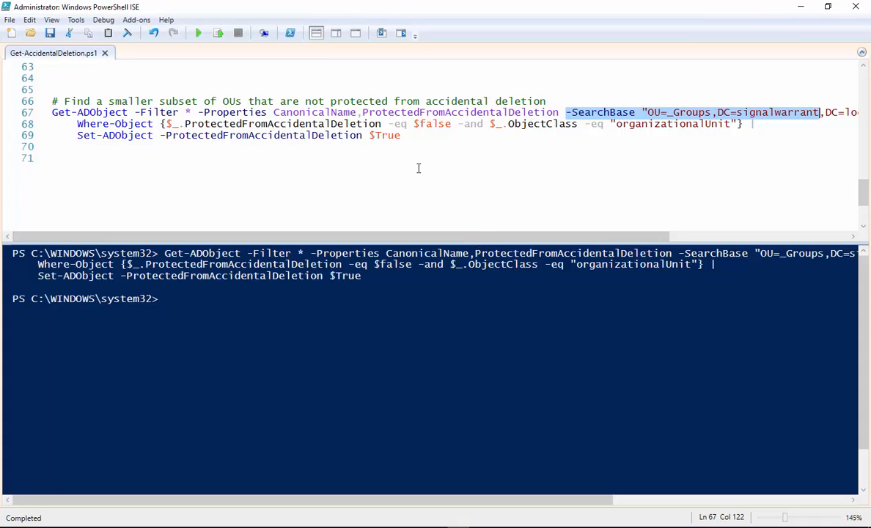